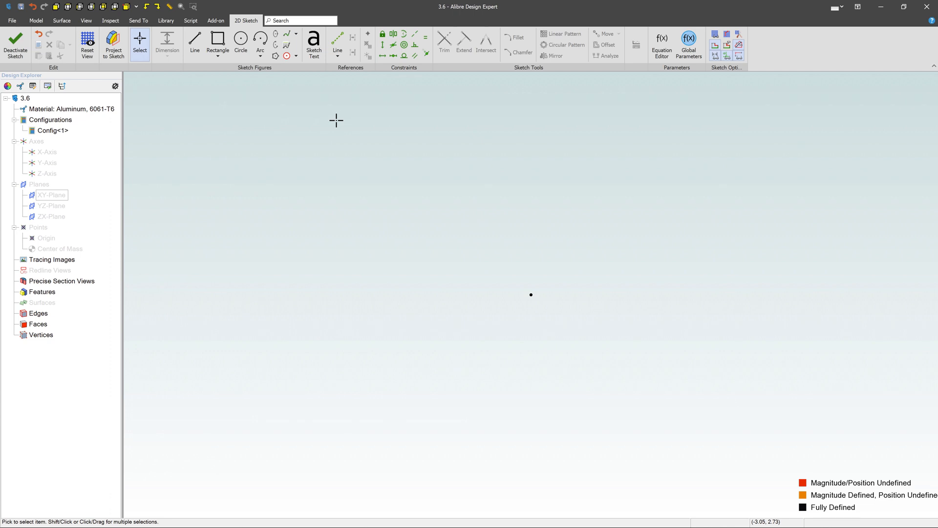
mouse_move(635, 141)
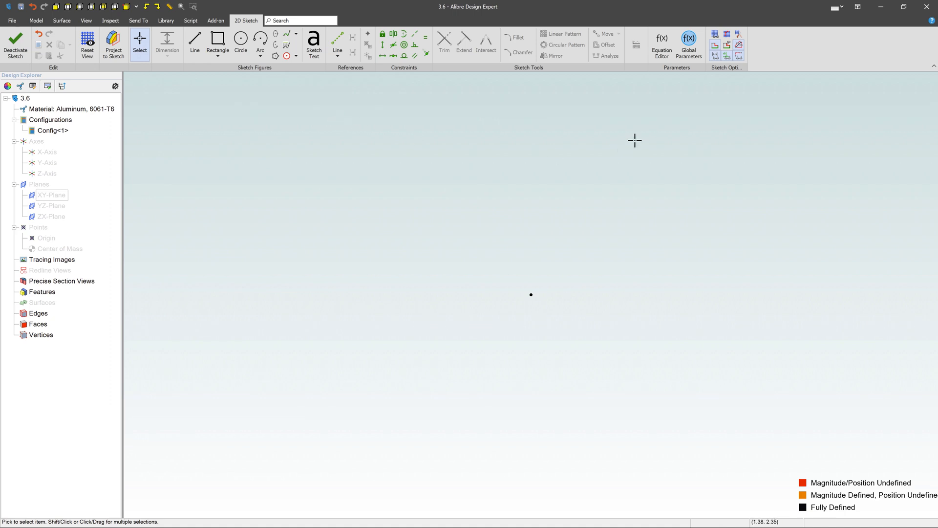
mouse_move(661, 45)
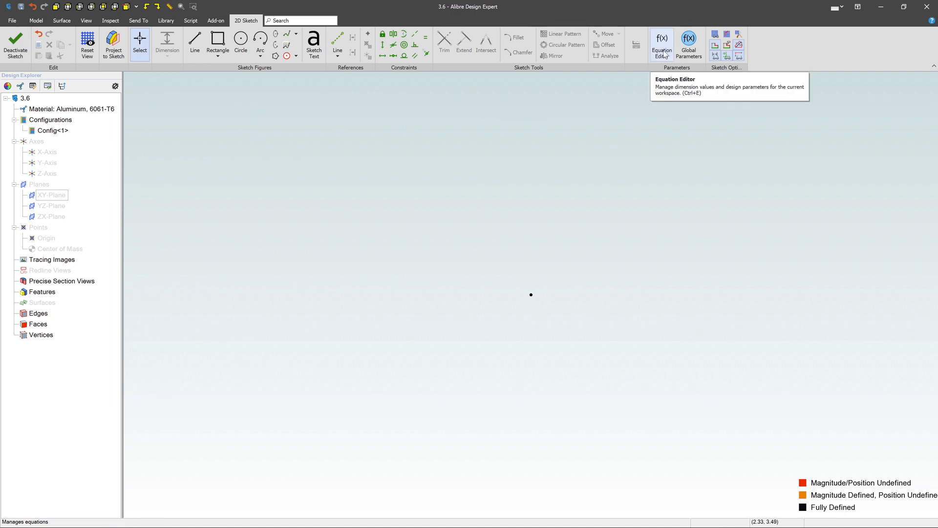
mouse_move(718, 110)
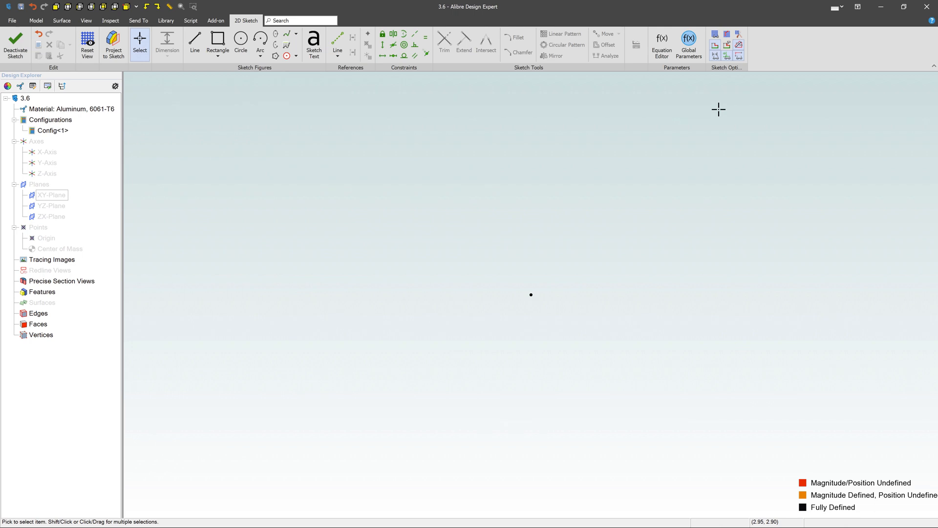
mouse_move(688, 44)
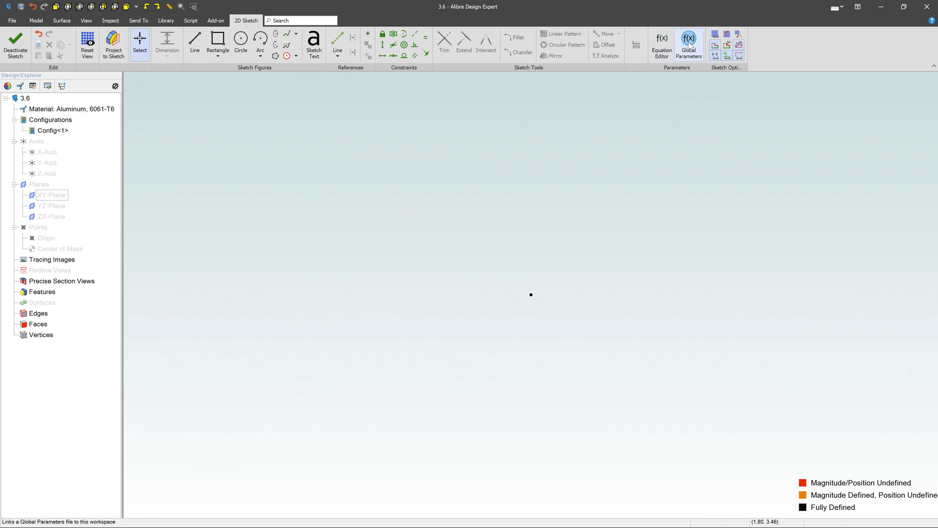
In Global Parameter Settings, choose the Select File option to link a parameters file
left_click(688, 42)
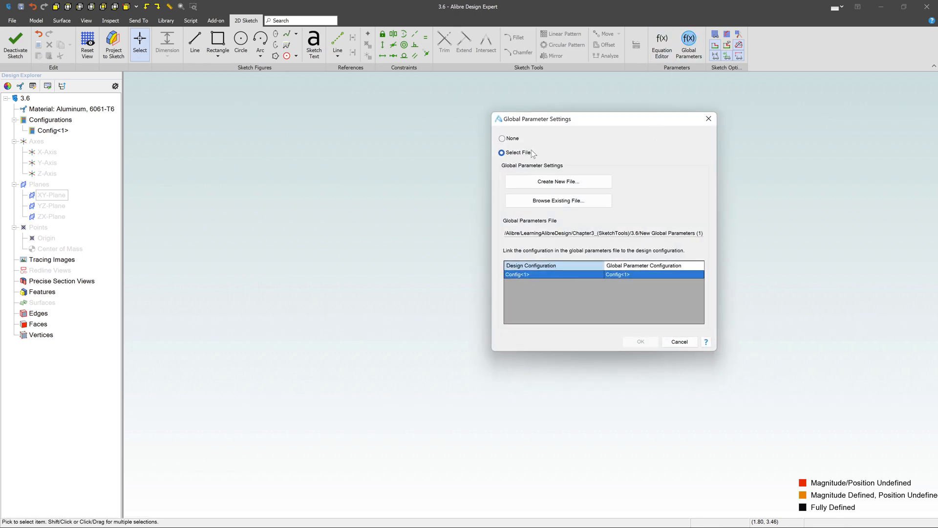
left_click(502, 138)
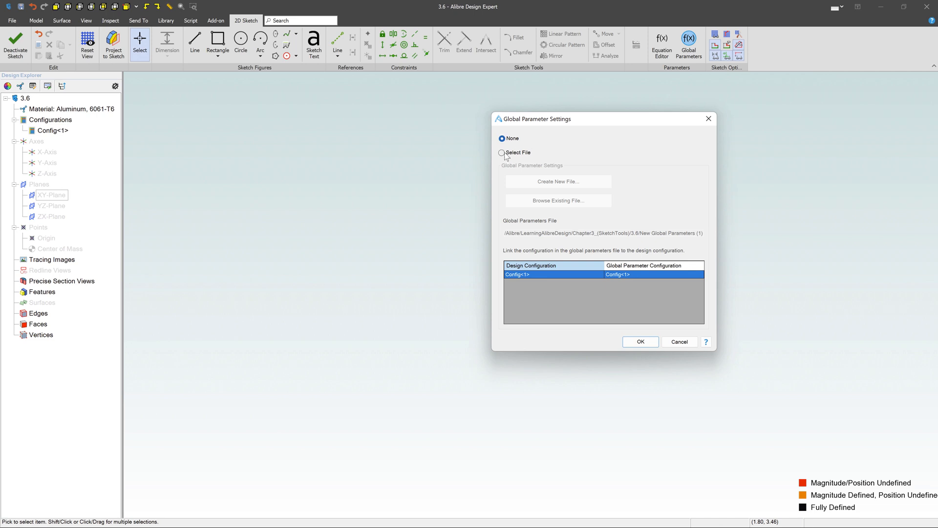
left_click(503, 152)
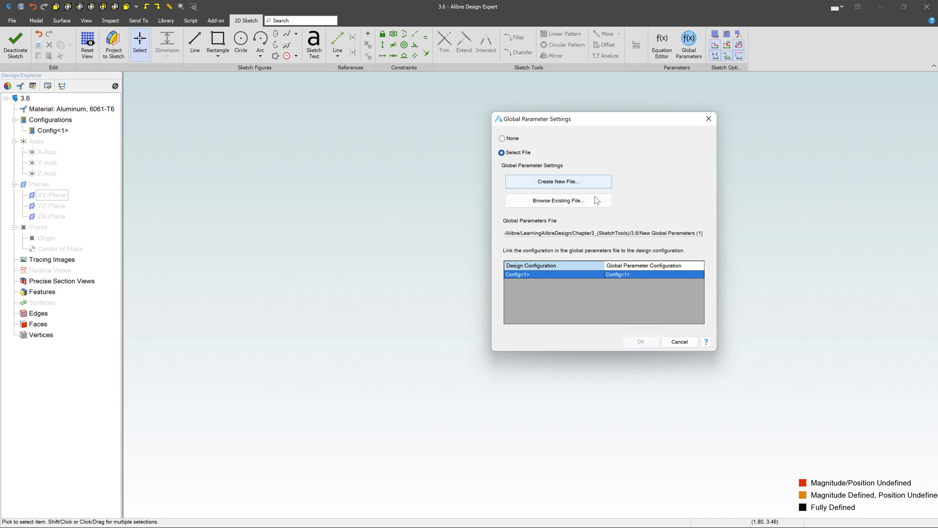
Create a new parameters file with distance parameter HOLE_1 = .25, then stop adding
left_click(639, 341)
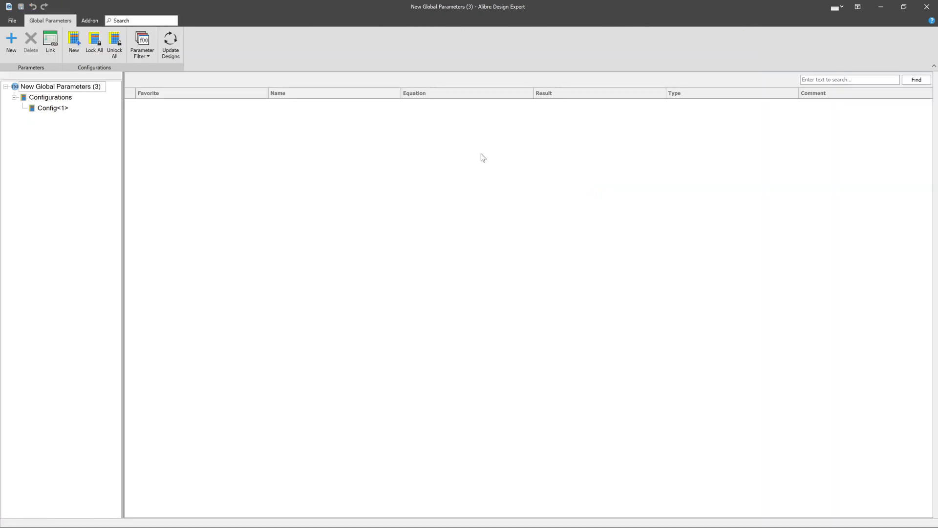
mouse_move(372, 264)
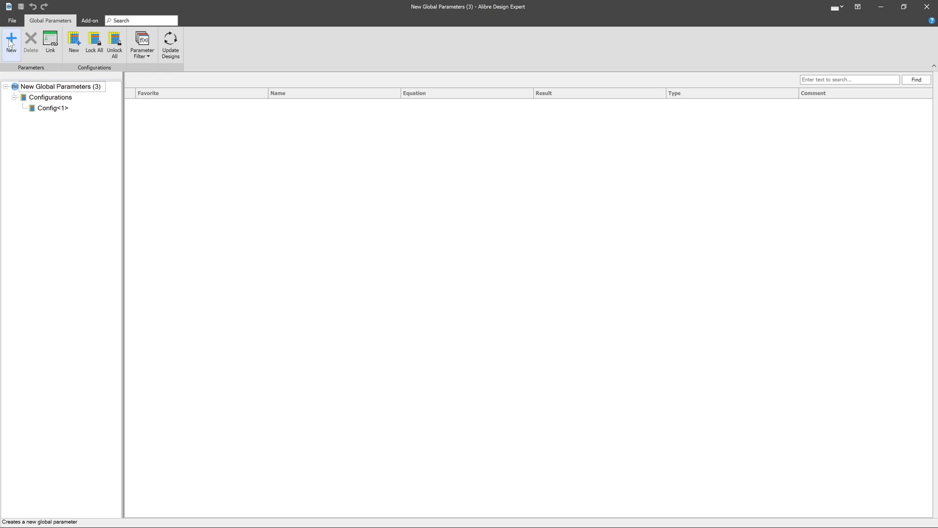
left_click(11, 40)
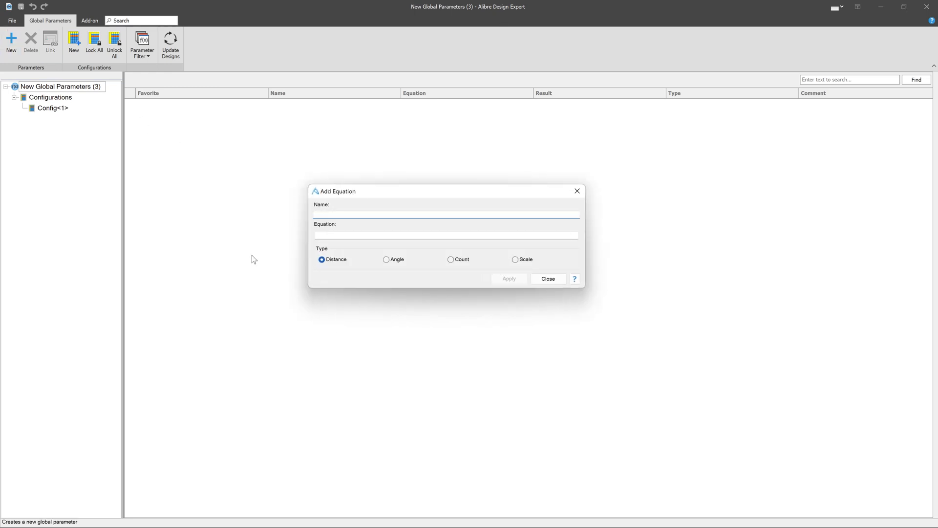
type("HOLE")
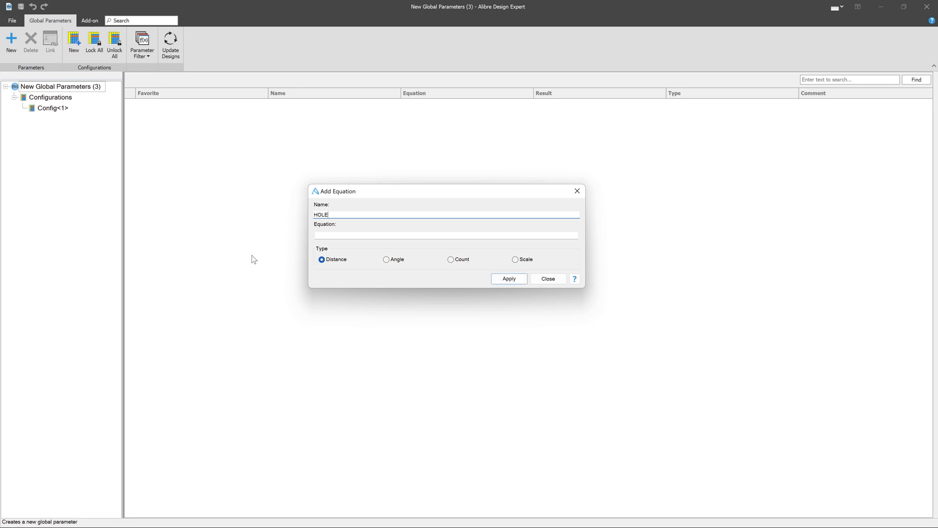
type("1")
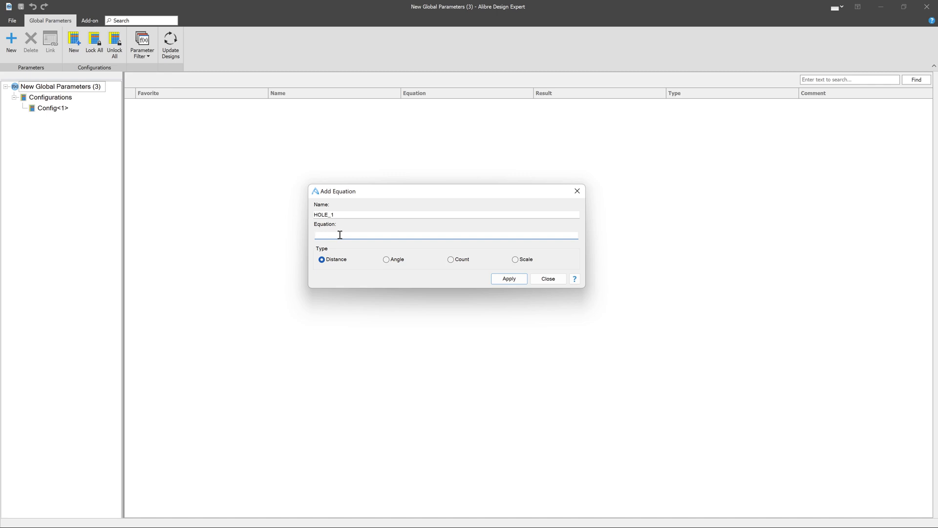
type(".25")
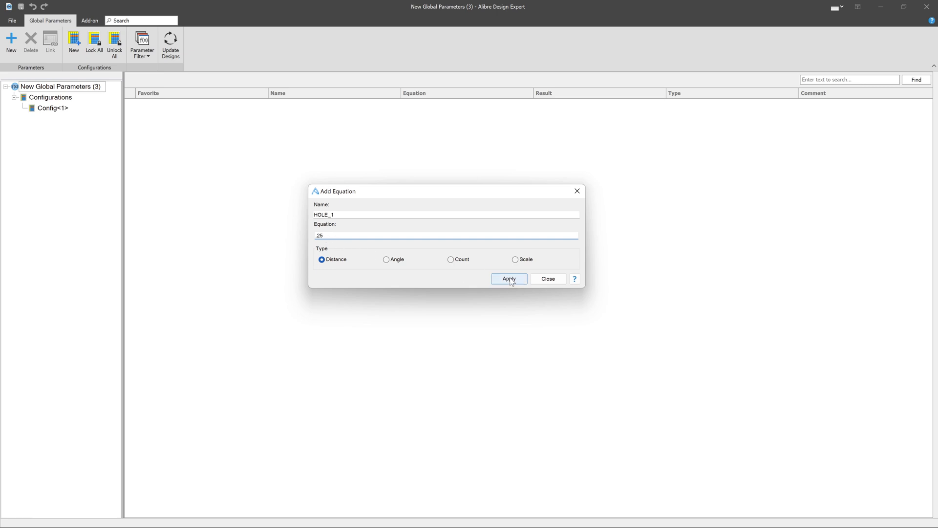
left_click(508, 279)
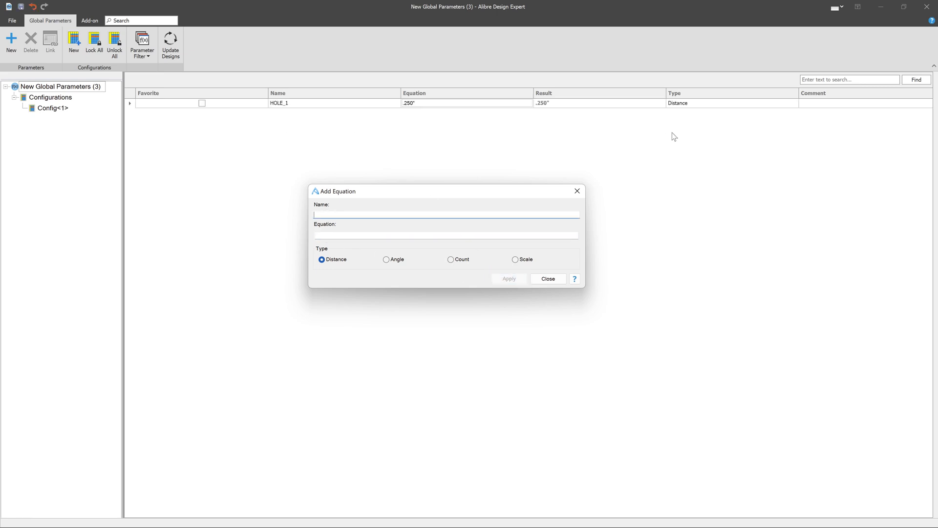
mouse_move(534, 281)
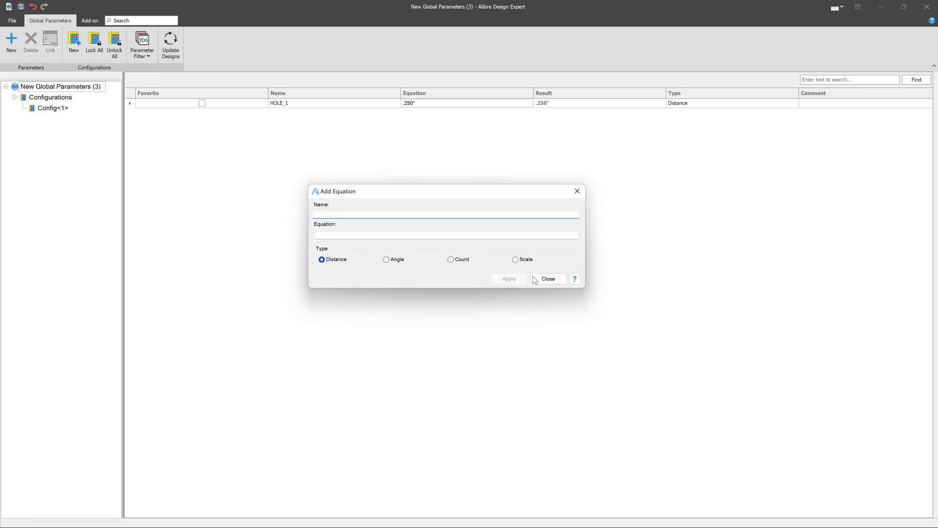
left_click(546, 279)
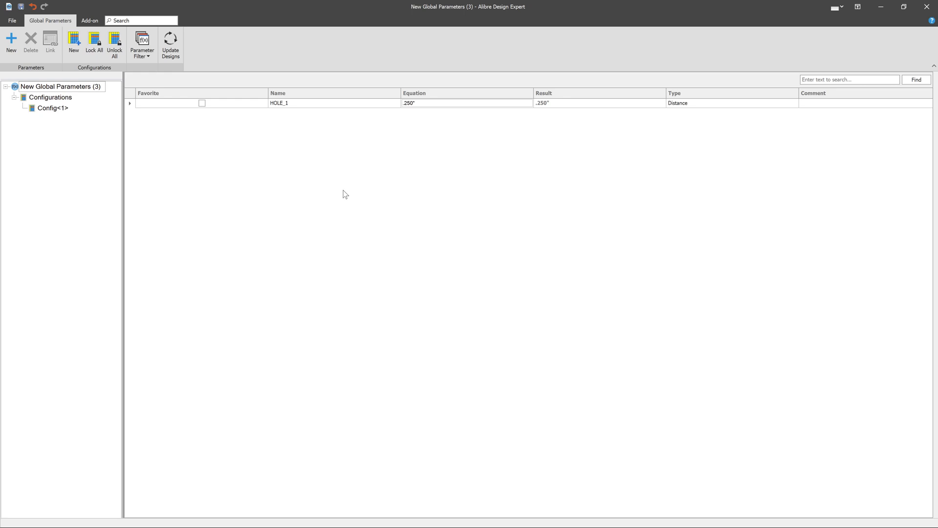
mouse_move(926, 7)
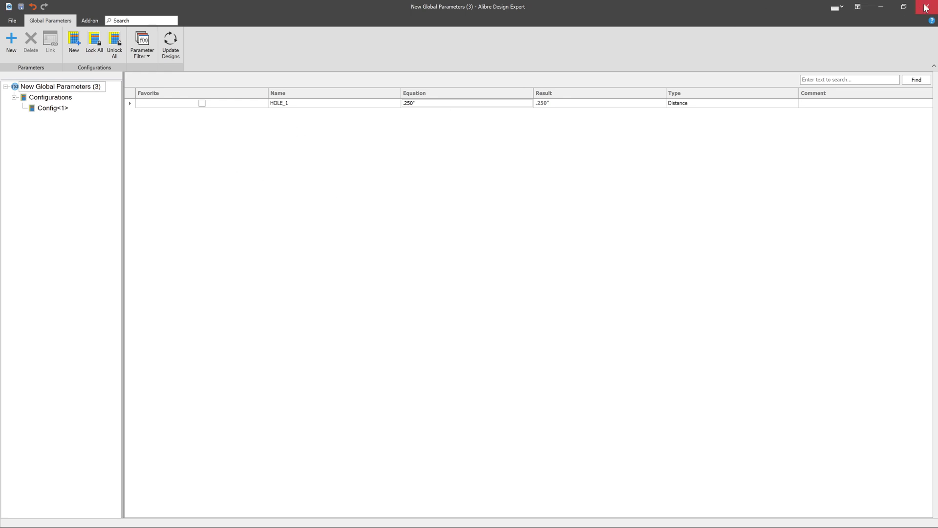
Save the New Global Parameters (3) file in the 3.6 folder and return to the settings
left_click(926, 7)
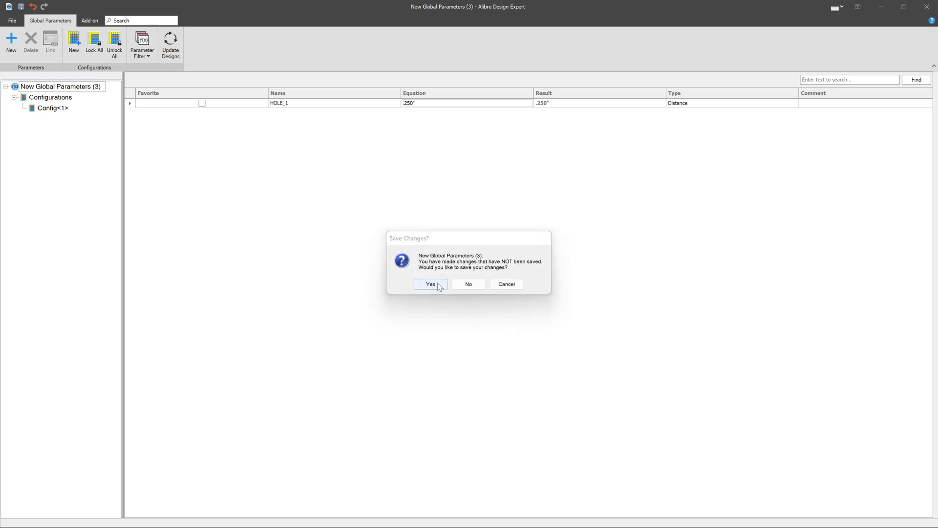
left_click(430, 283)
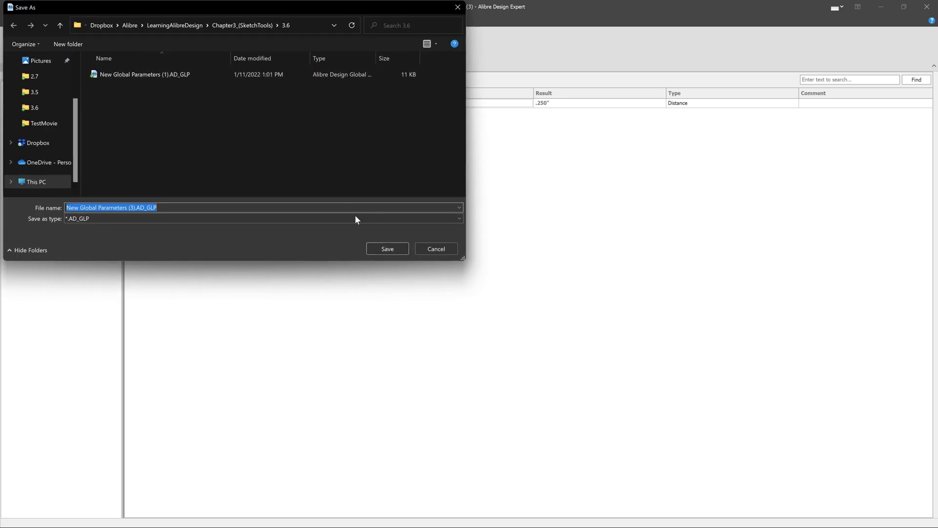
left_click(387, 248)
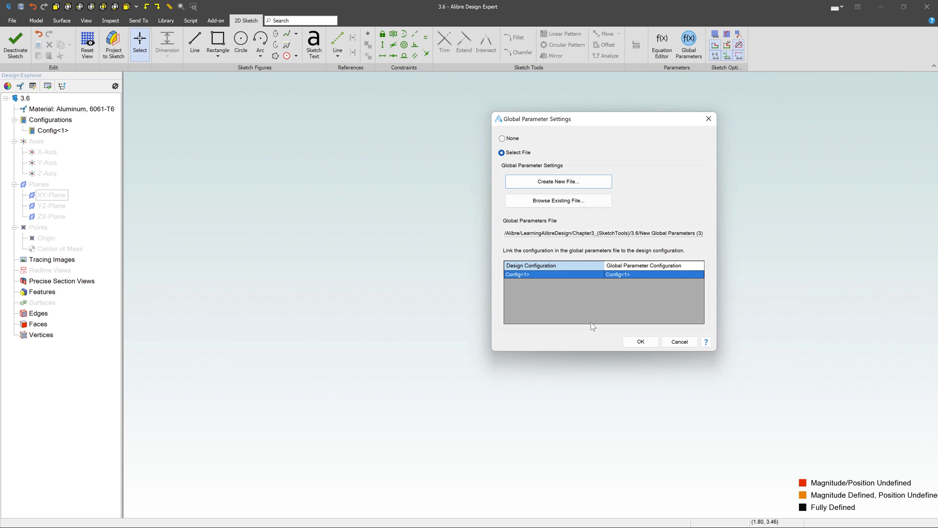
Accept the linked file and set dimension D1's equation to HOLE_1, making the circle .250
left_click(639, 341)
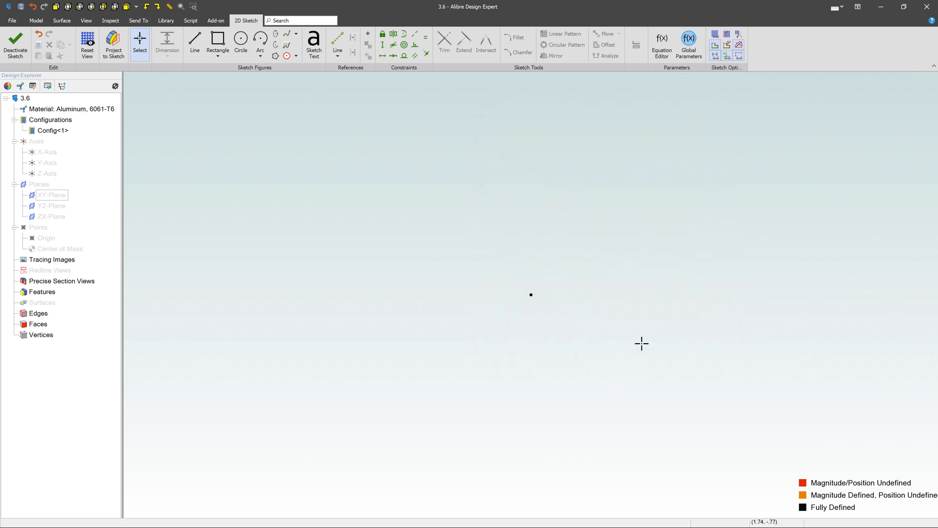
mouse_move(229, 72)
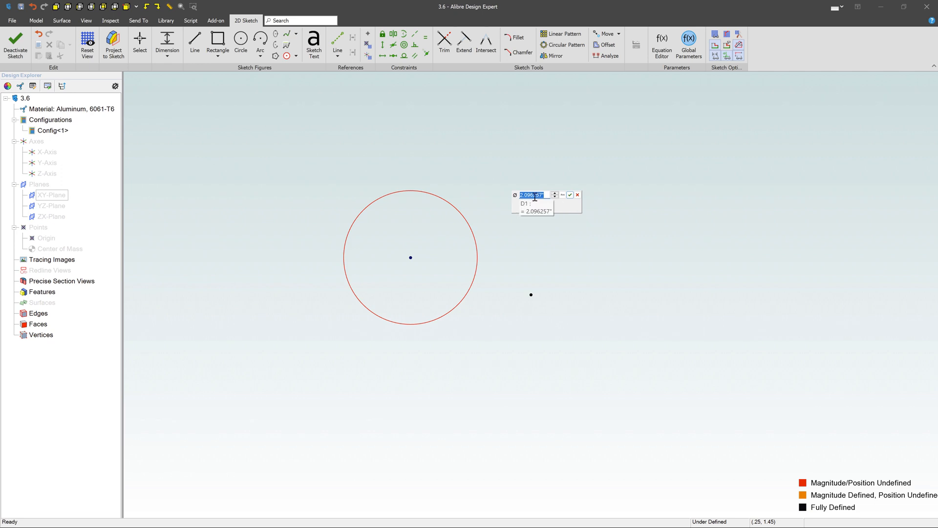
left_click(562, 194)
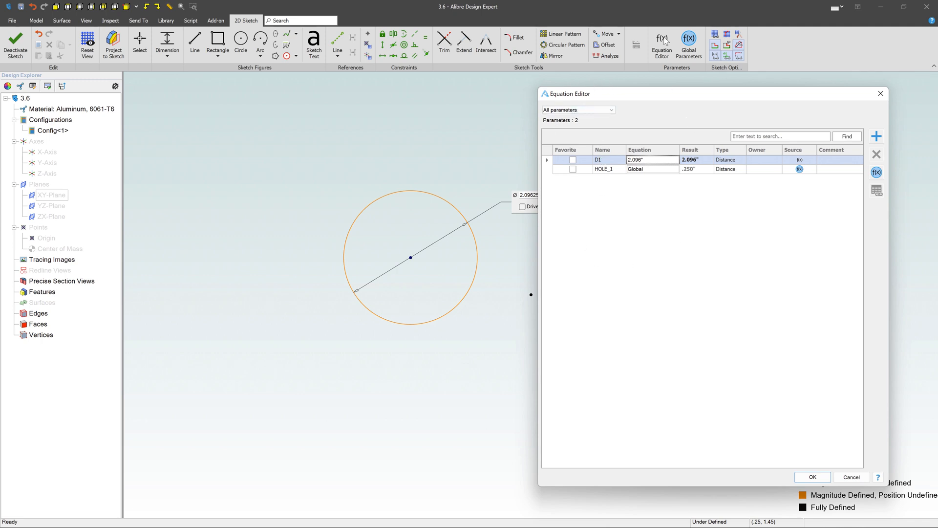
mouse_move(644, 183)
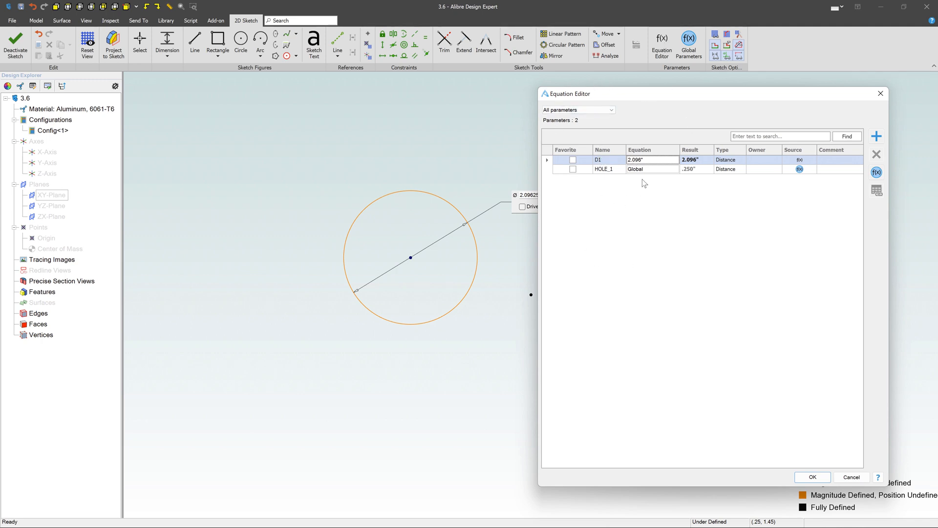
mouse_move(688, 175)
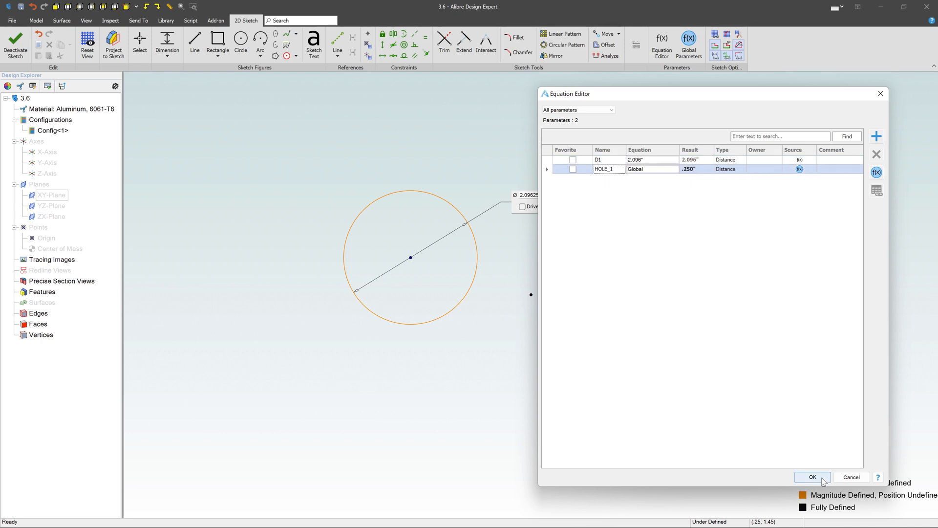
left_click(812, 477)
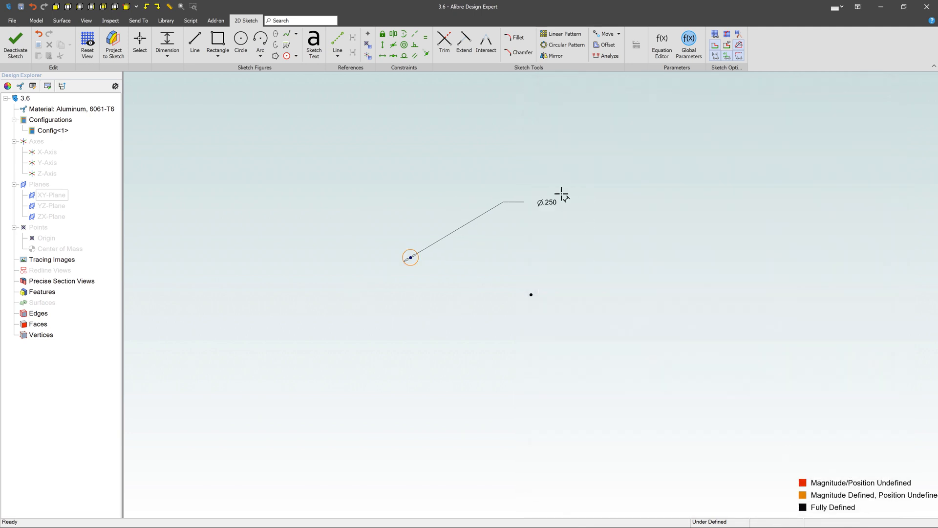
mouse_move(575, 211)
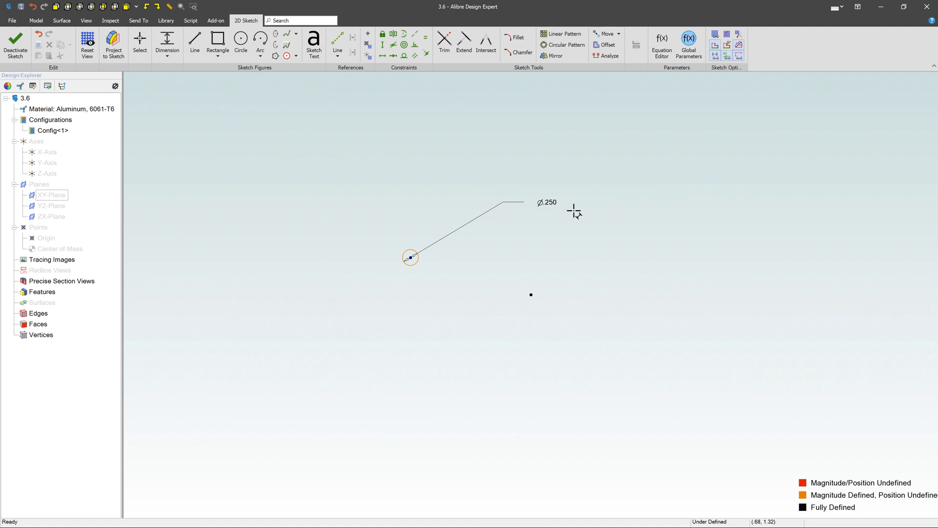
Draw a rectangle below the circle and dimension its height as 1.000
left_click(240, 42)
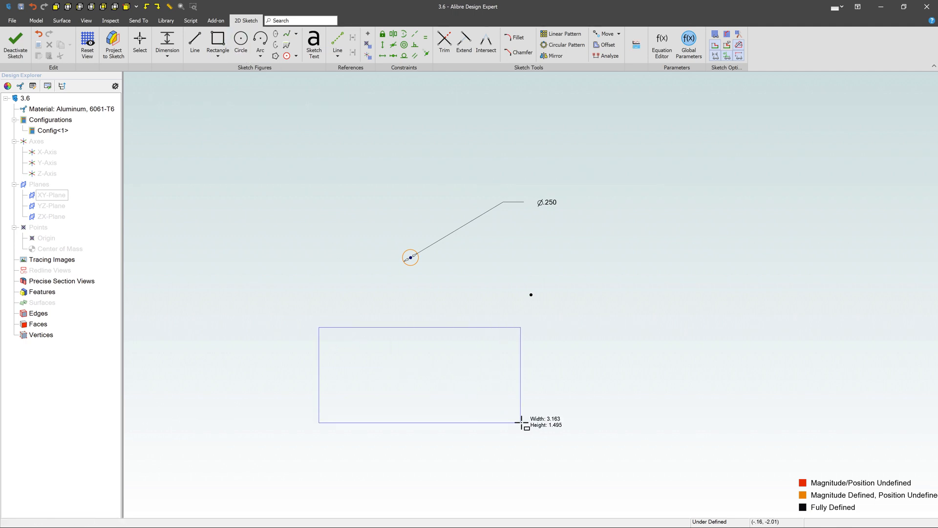
left_click(167, 42)
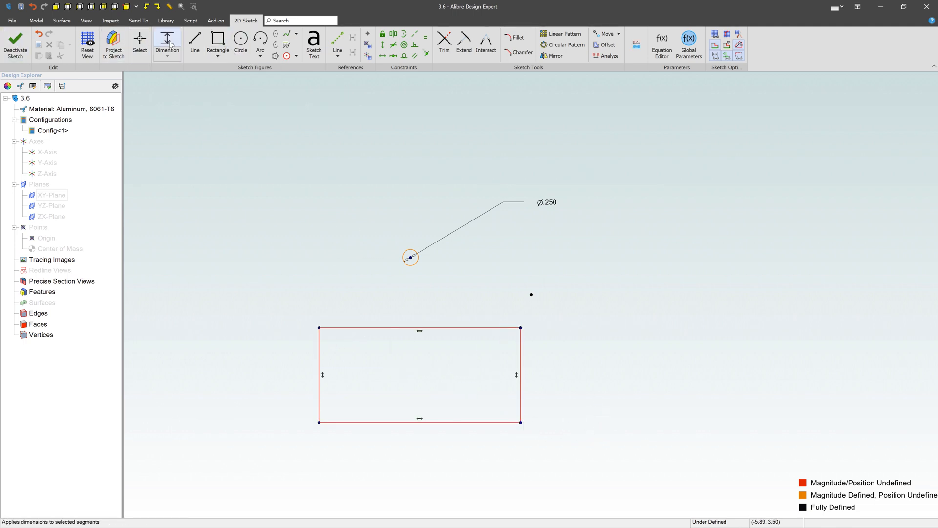
left_click(321, 375)
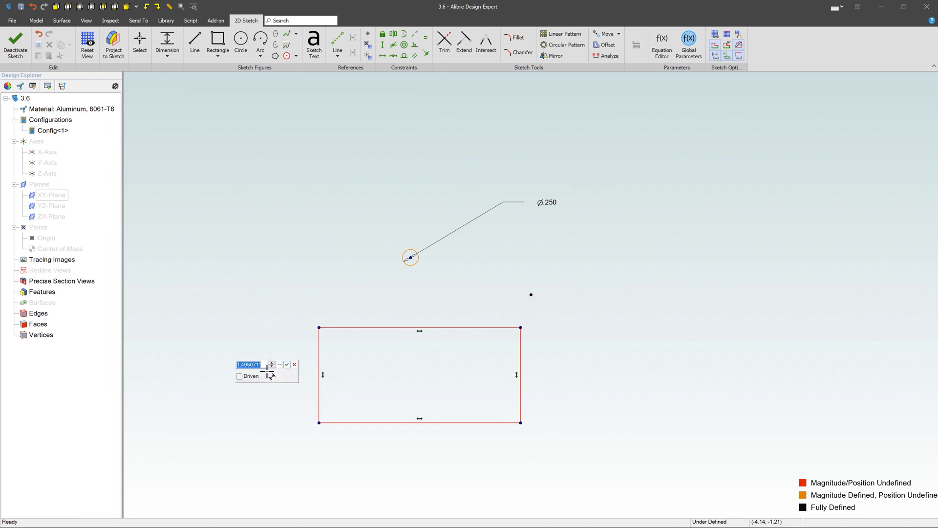
left_click(287, 364)
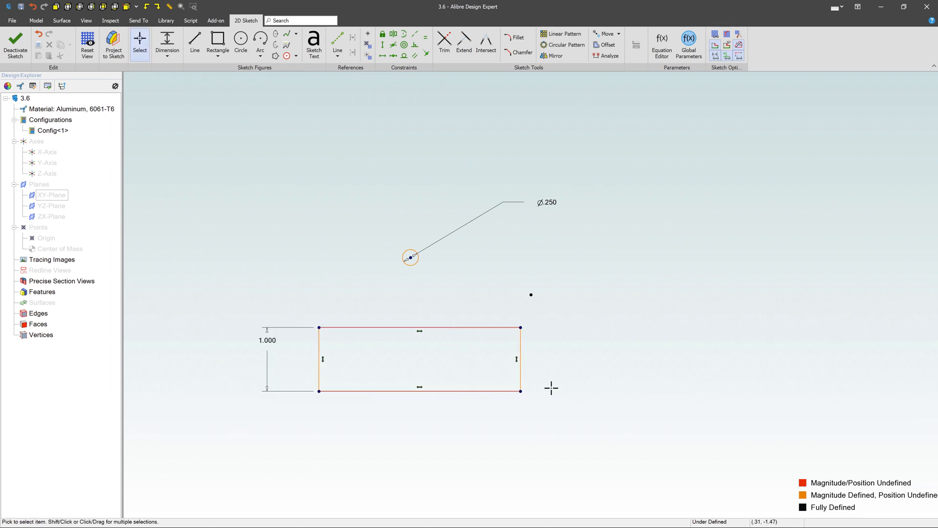
mouse_move(563, 394)
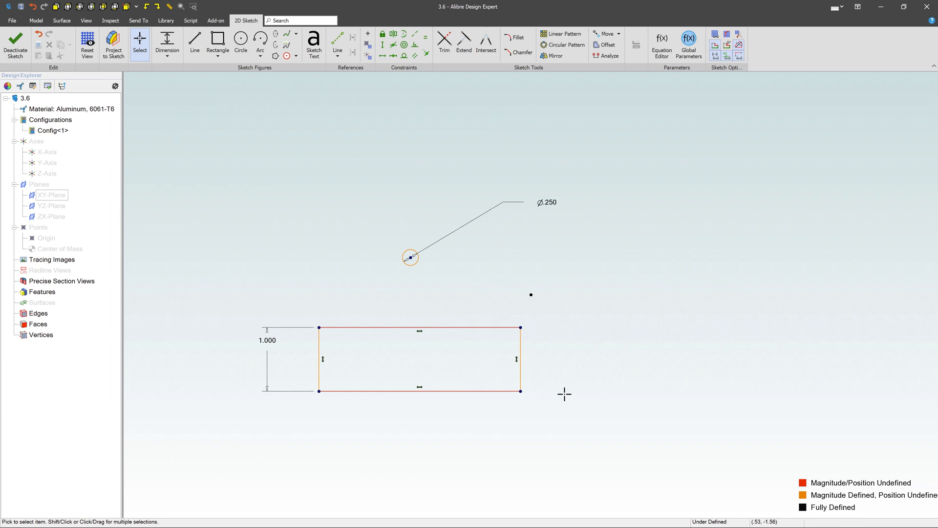
left_click(419, 391)
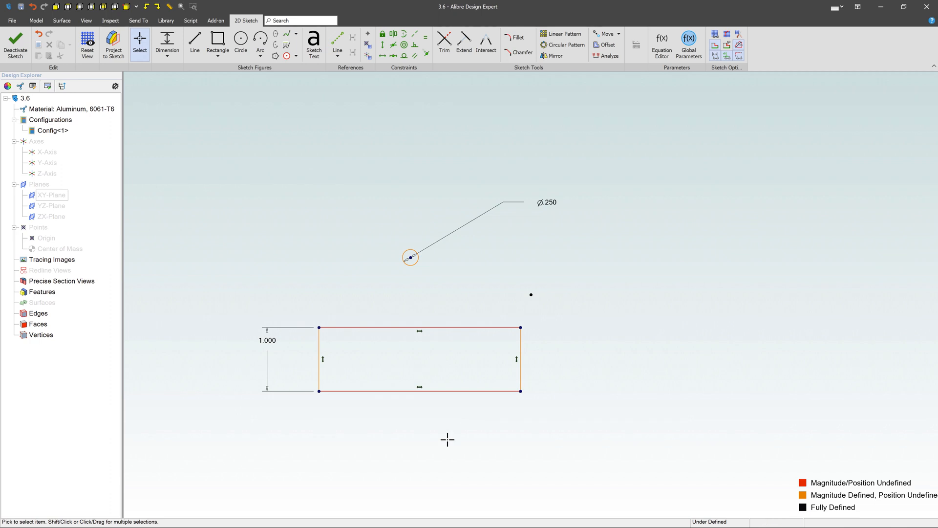
mouse_move(453, 417)
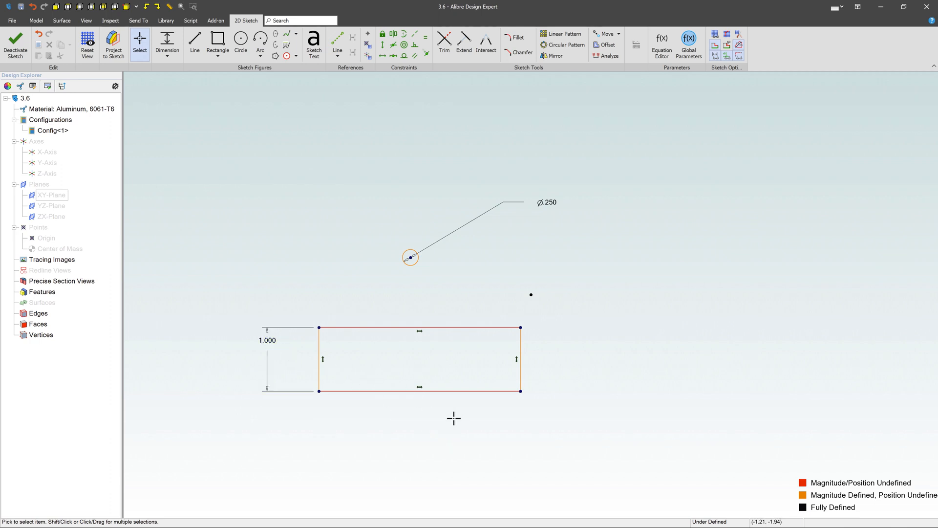
mouse_move(661, 45)
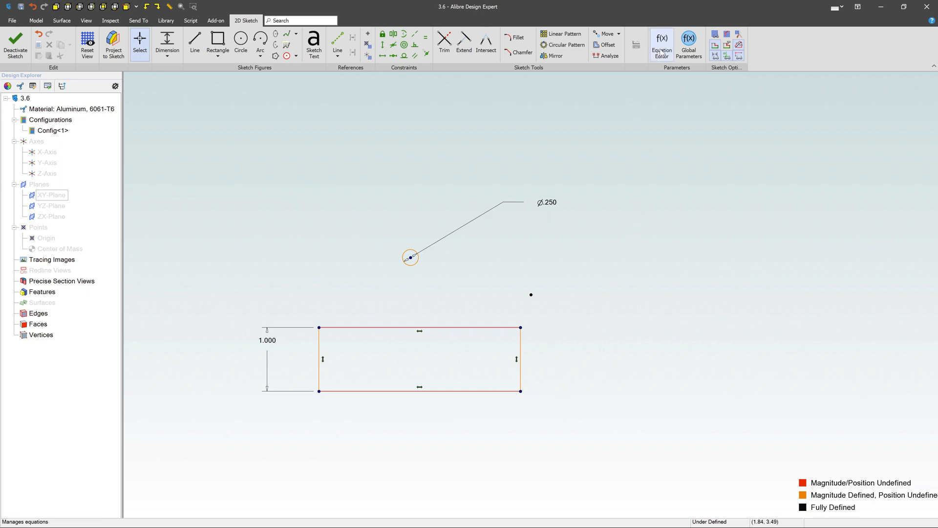
mouse_move(661, 45)
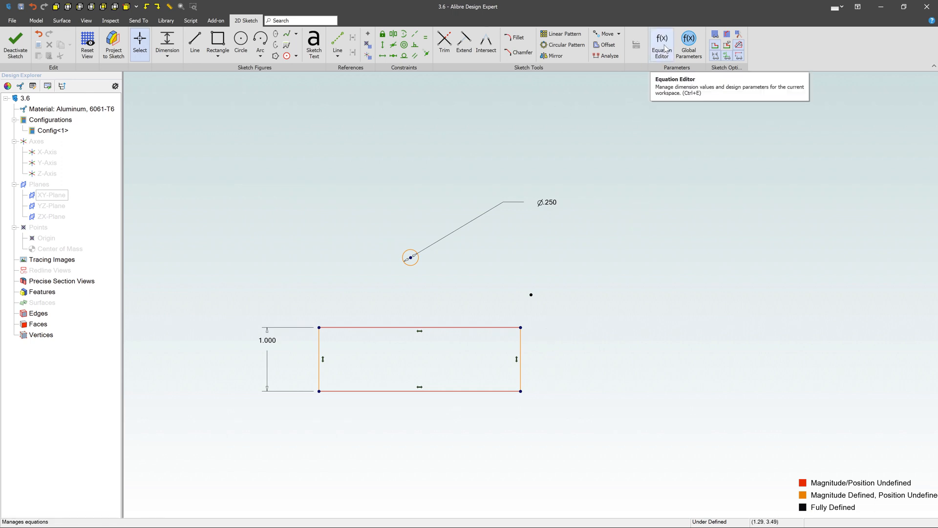
mouse_move(350, 246)
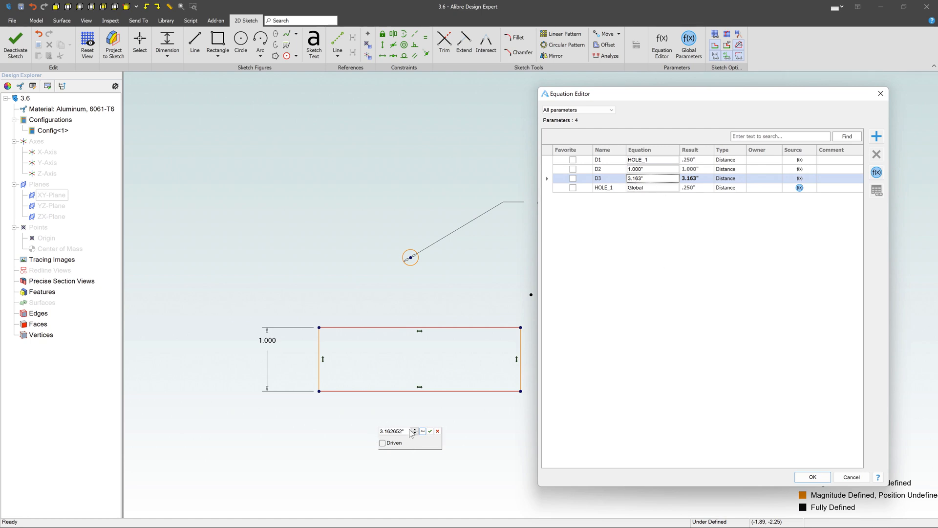
Set width dimension D3's equation to D2*4, giving a 4.000 width
left_click(651, 177)
type("D2")
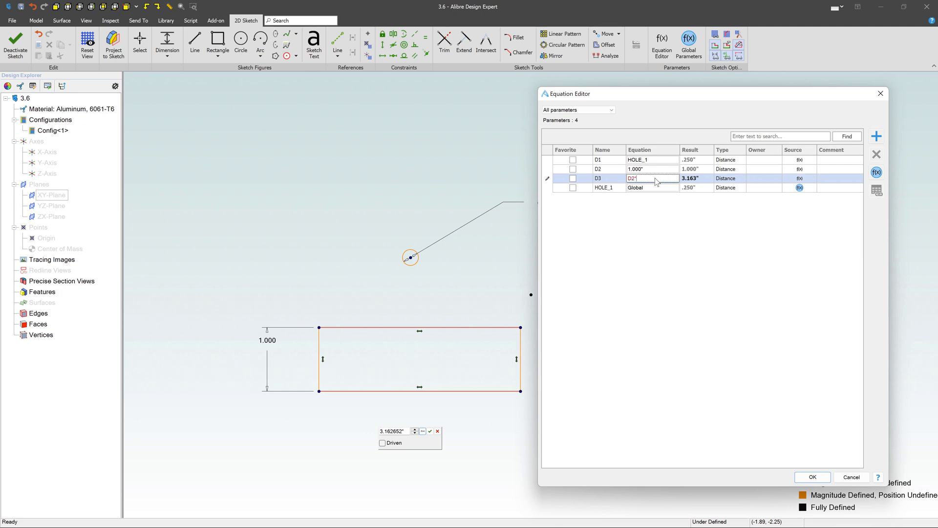
type("*4")
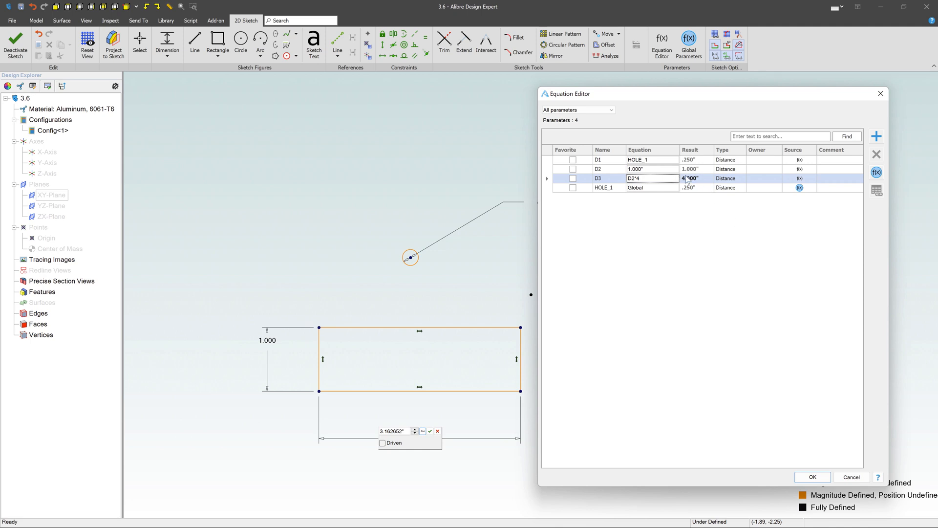
left_click(812, 477)
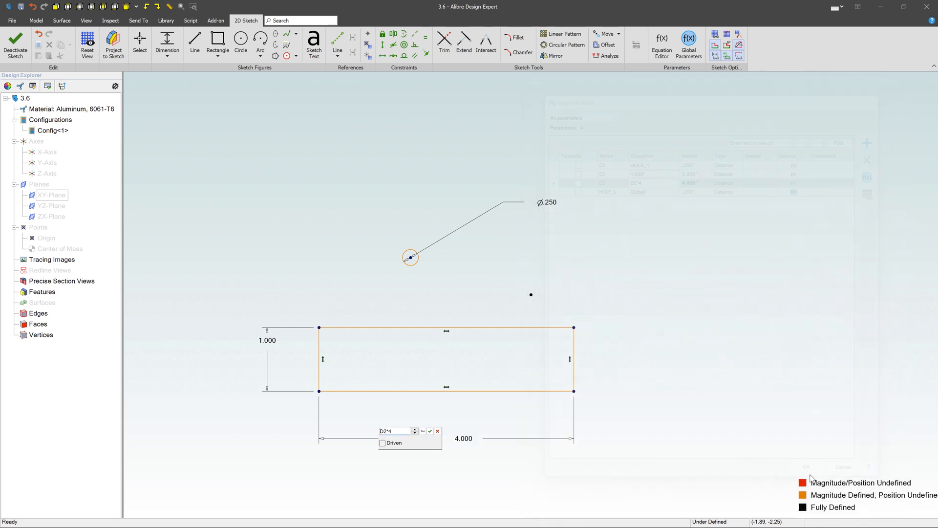
left_click(430, 431)
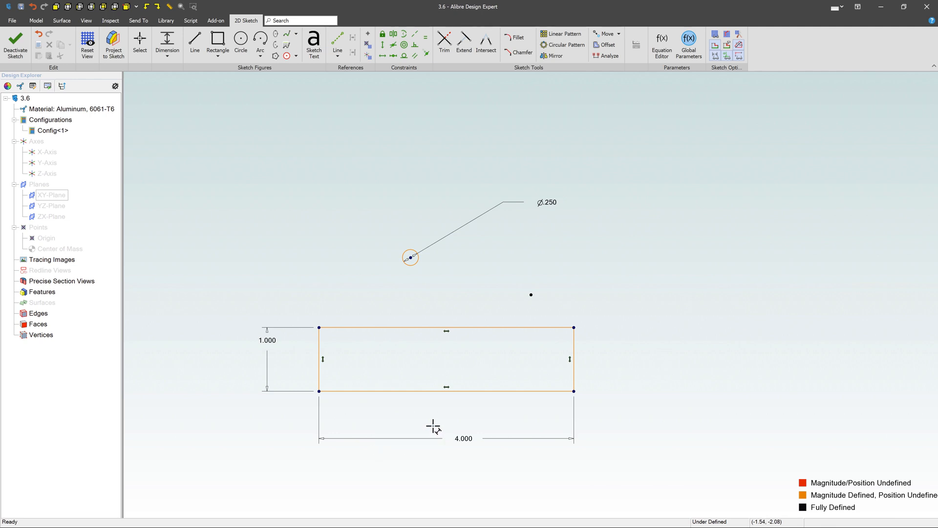
Edit the 1.000 height dimension to 2, so the width updates to 8.000
left_click(266, 340)
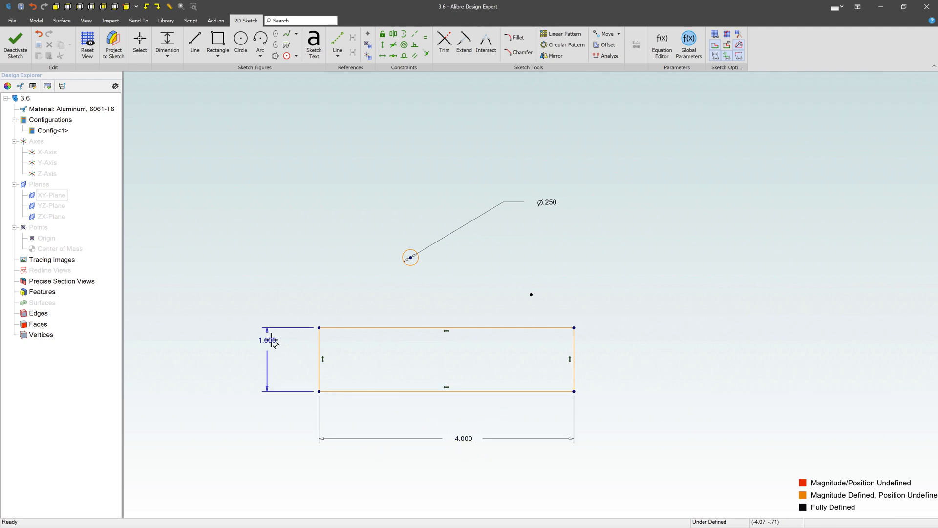
double_click(267, 340)
type("2.000")
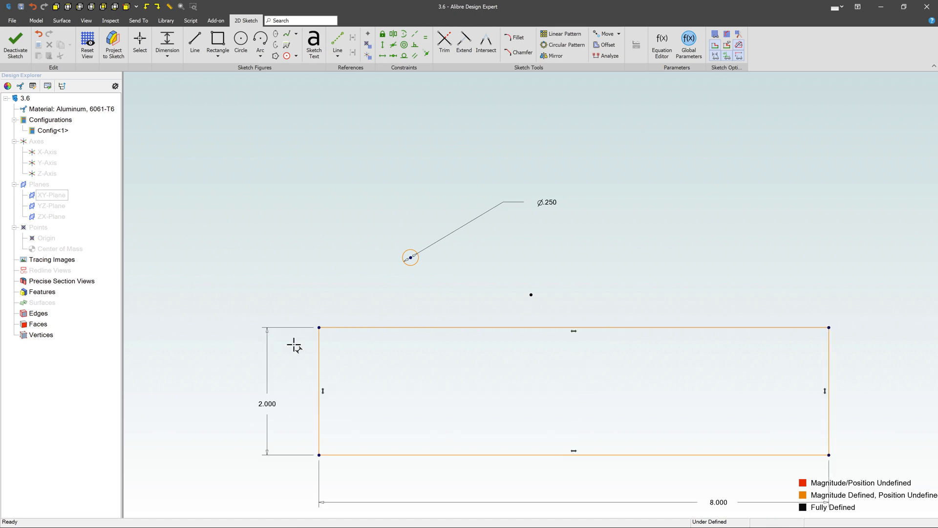
mouse_move(693, 148)
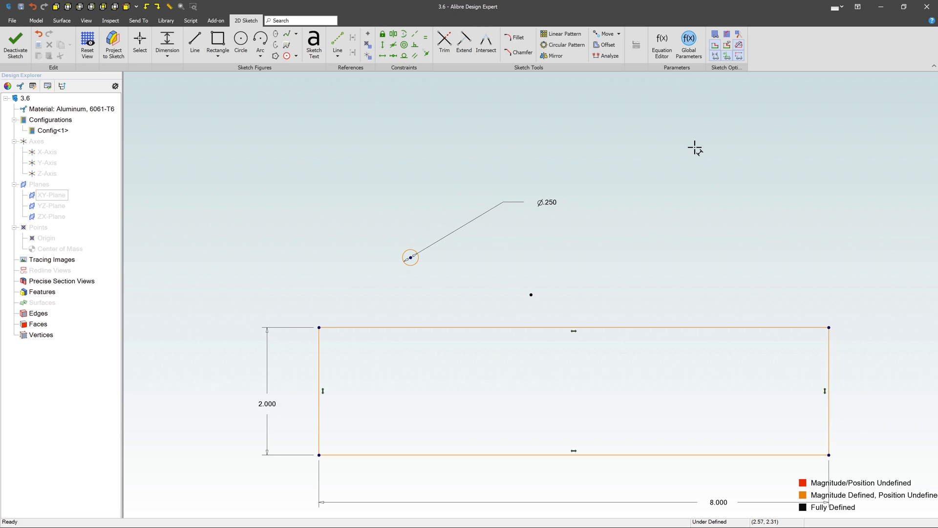
mouse_move(728, 129)
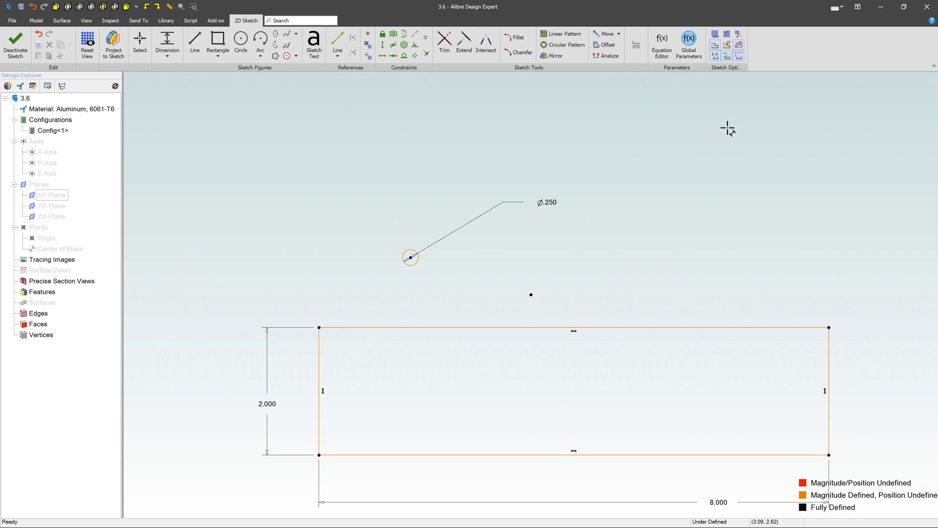